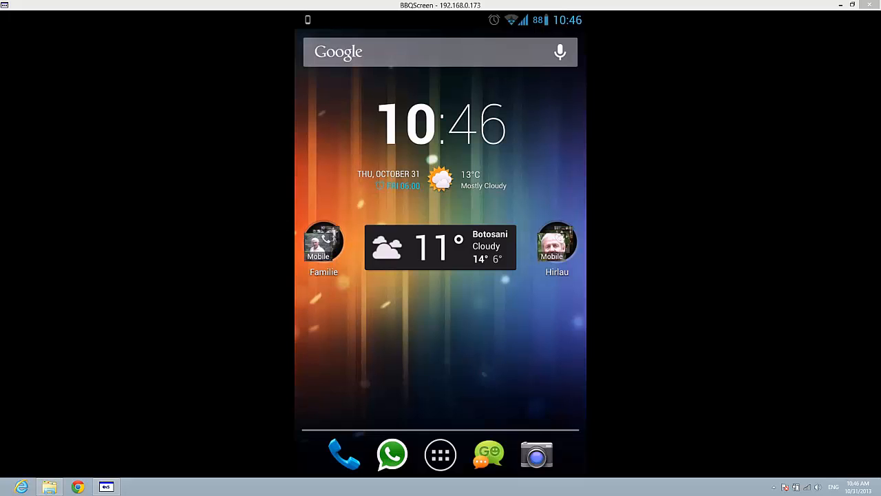
# Open the Settings app from the home screen's app drawer.
pyautogui.click(440, 453)
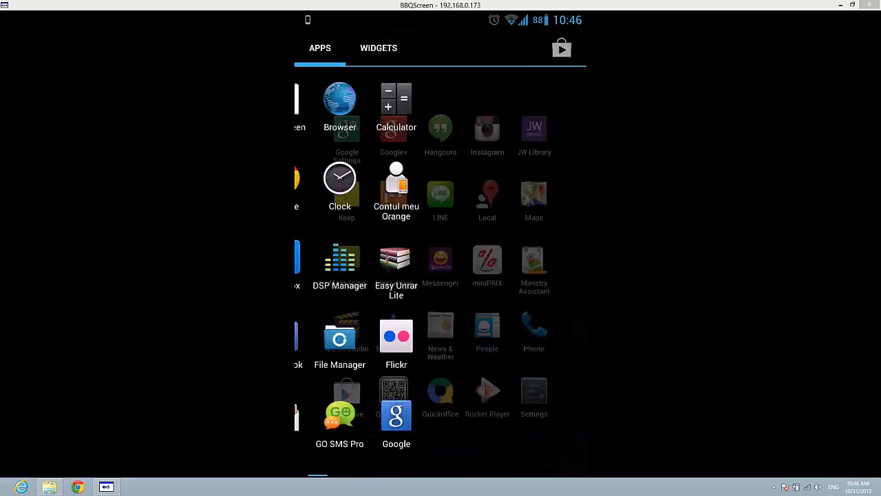
pyautogui.hscroll(-3)
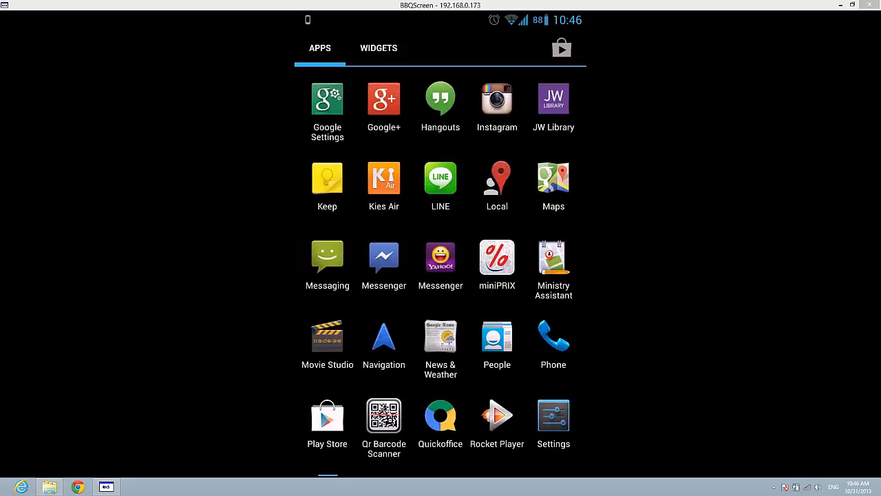
pyautogui.click(553, 413)
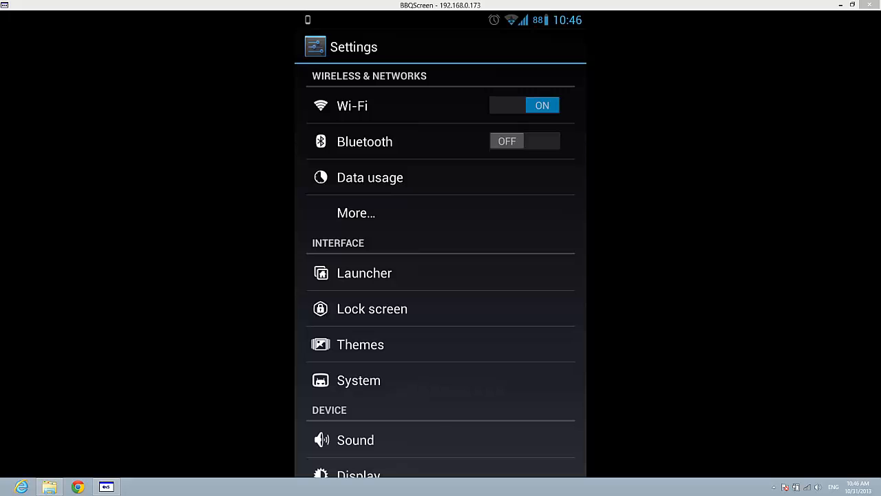
# Open Data usage, turn mobile data on, and re-enable the mobile data limit (5 GB limit, 2 GB warning).
pyautogui.click(370, 177)
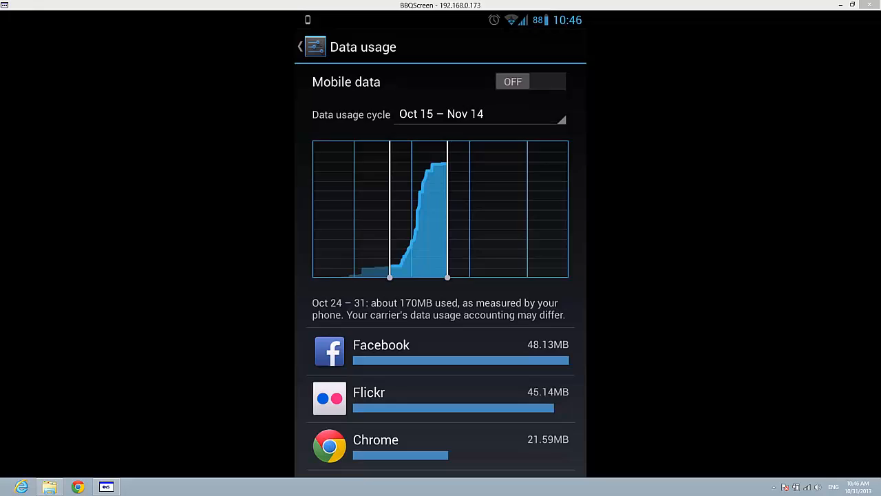
pyautogui.click(530, 81)
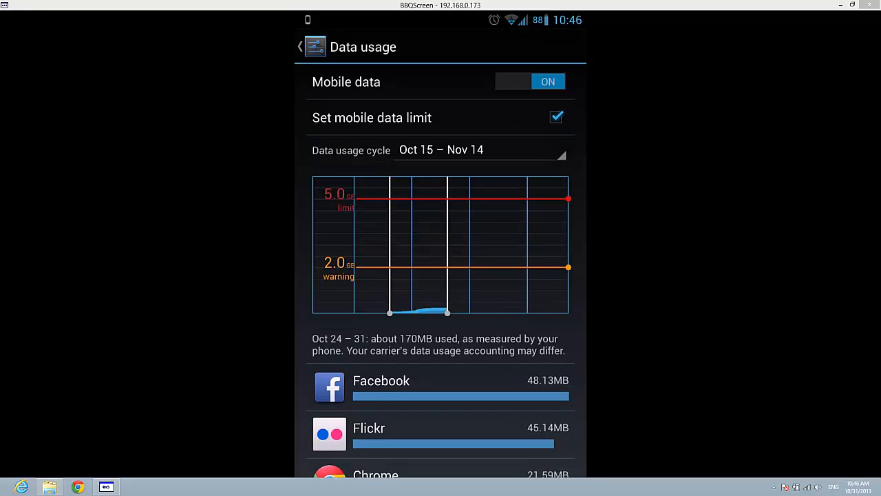
pyautogui.moveTo(414, 124)
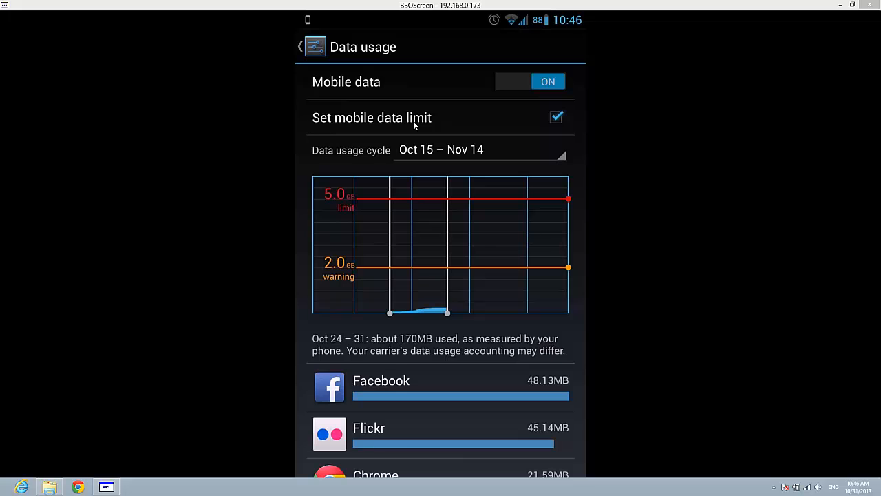
pyautogui.click(556, 117)
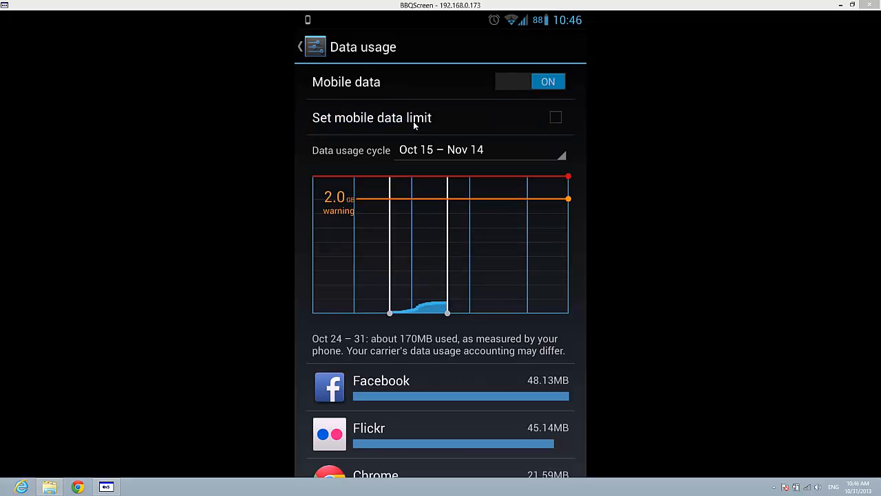
pyautogui.click(556, 117)
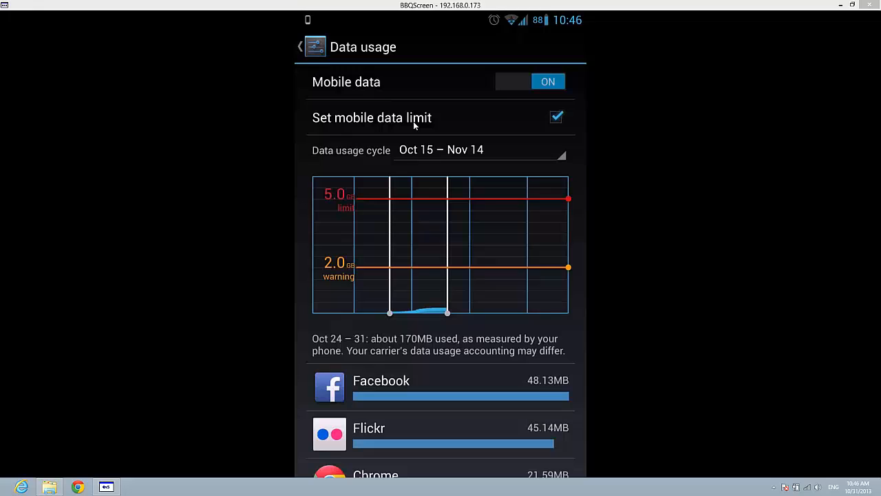
# Drag the graph's warning line to 405 MB, then the limit line down to 3.6 GB.
pyautogui.moveTo(567, 267); pyautogui.dragTo(567, 292)
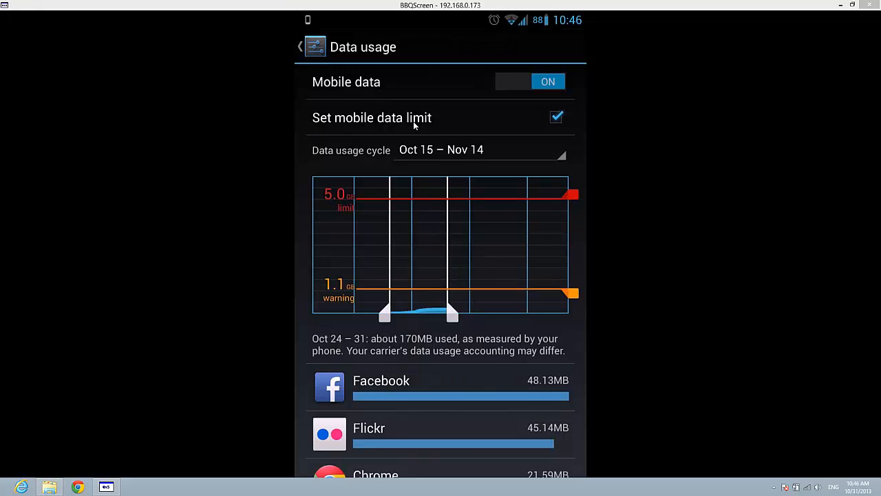
pyautogui.moveTo(574, 292); pyautogui.dragTo(574, 270)
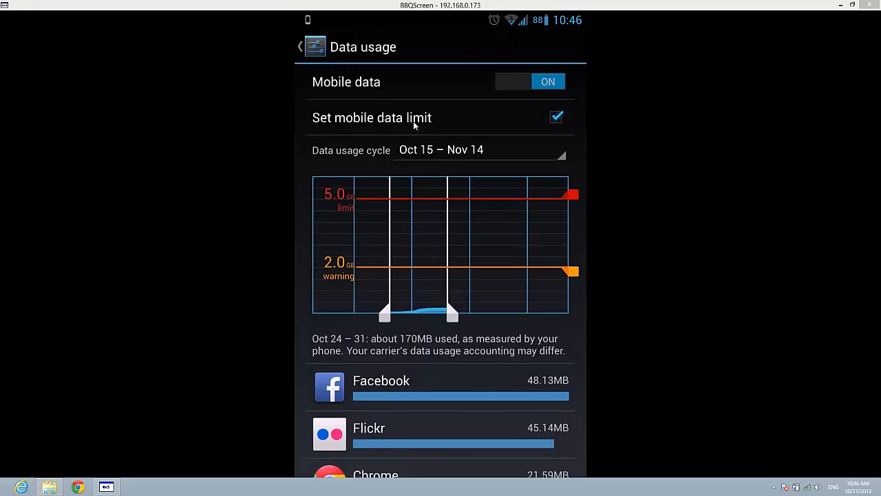
pyautogui.moveTo(573, 271); pyautogui.dragTo(573, 231)
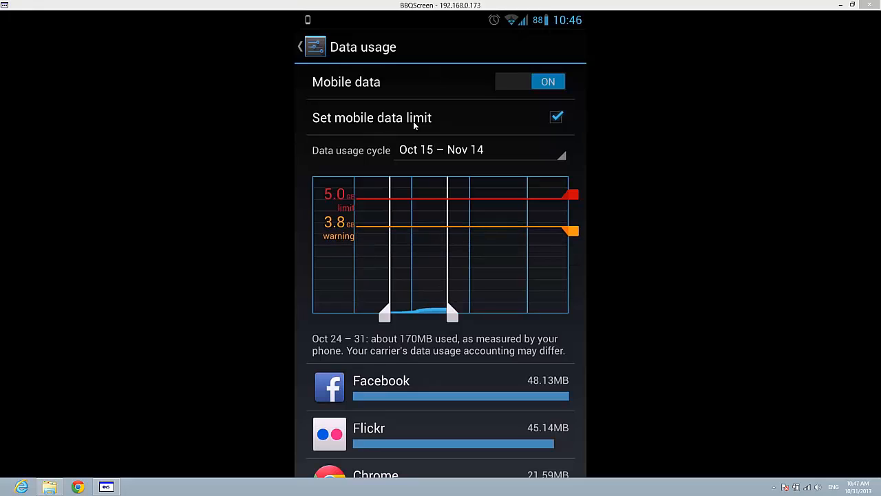
pyautogui.moveTo(571, 230); pyautogui.dragTo(571, 272)
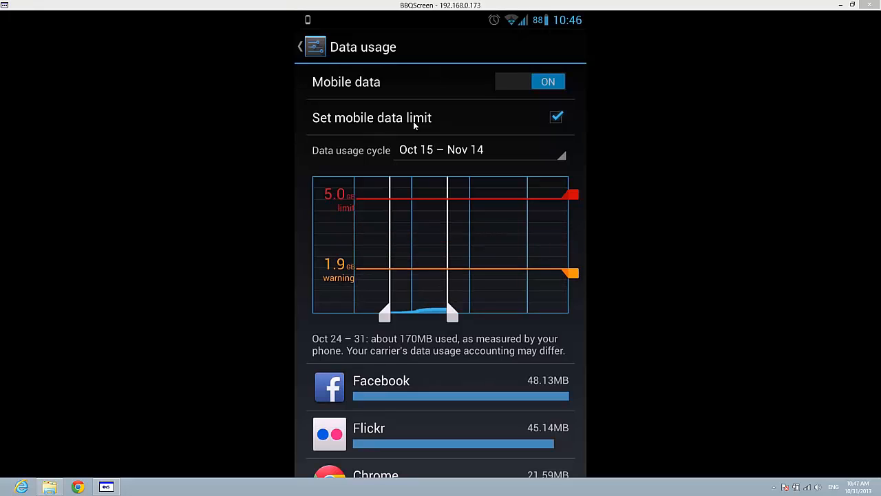
pyautogui.moveTo(578, 272); pyautogui.dragTo(579, 292)
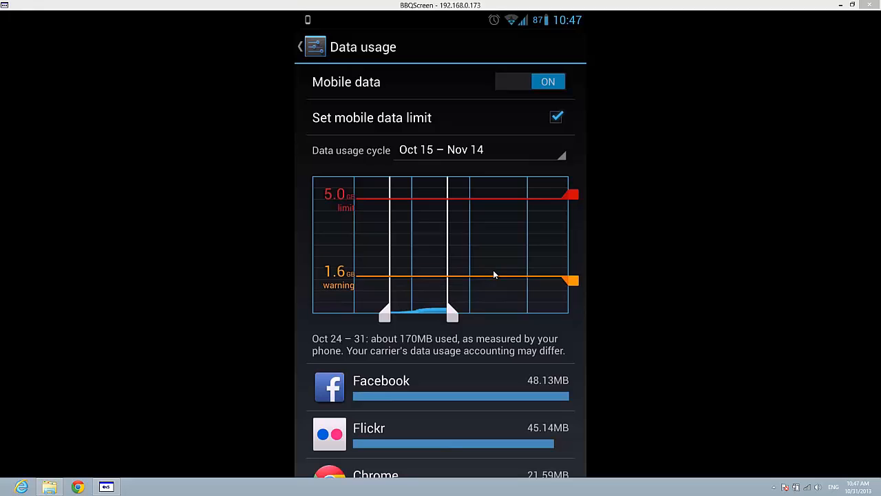
pyautogui.moveTo(570, 279); pyautogui.dragTo(570, 308)
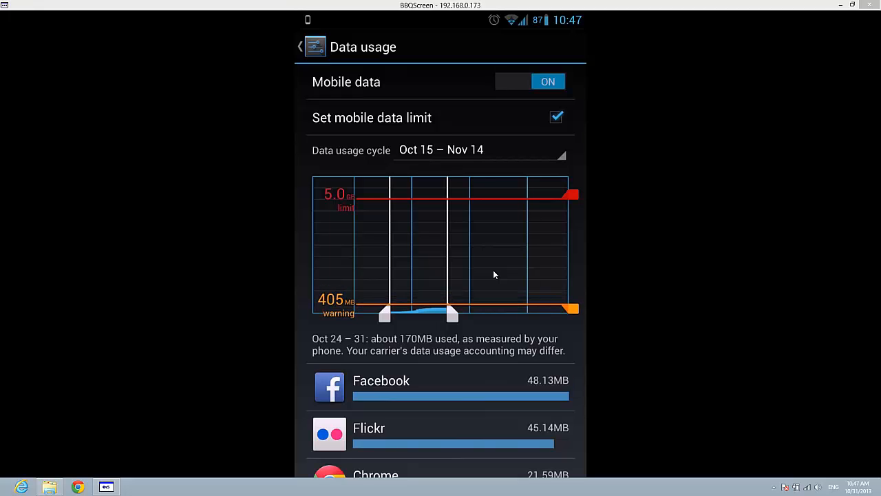
pyautogui.moveTo(571, 194); pyautogui.dragTo(571, 199)
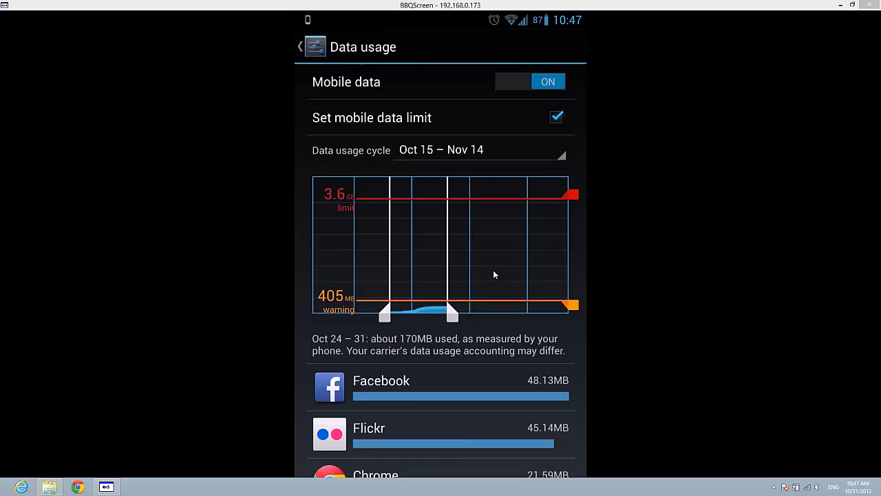
# Drag the red limit line down from 3.6 GB until it reads 485 MB.
pyautogui.moveTo(572, 197); pyautogui.dragTo(571, 260)
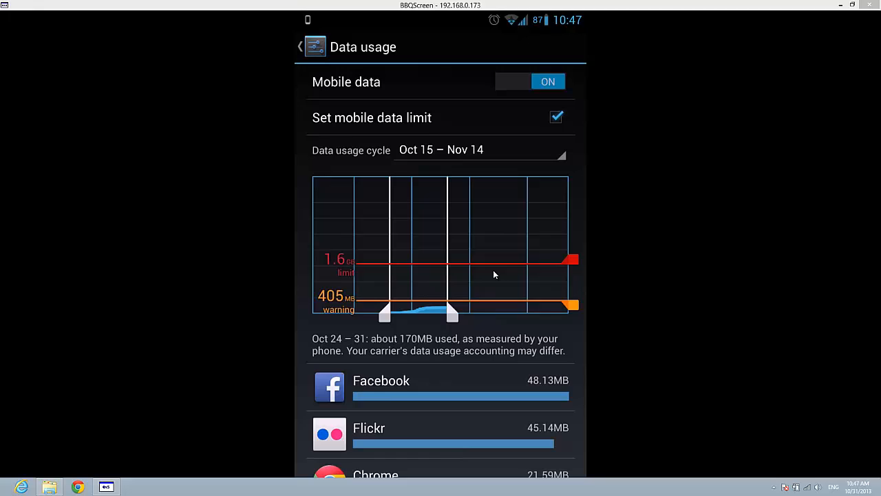
pyautogui.moveTo(571, 259); pyautogui.dragTo(571, 280)
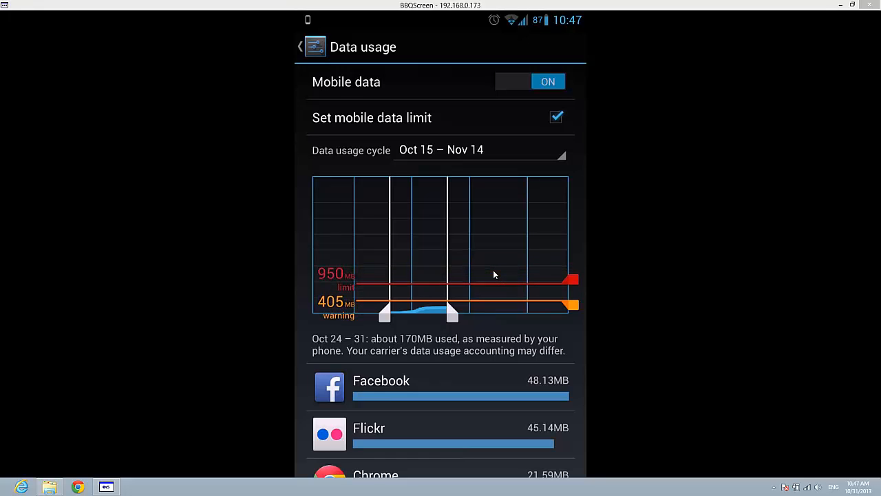
pyautogui.moveTo(573, 280); pyautogui.dragTo(572, 194)
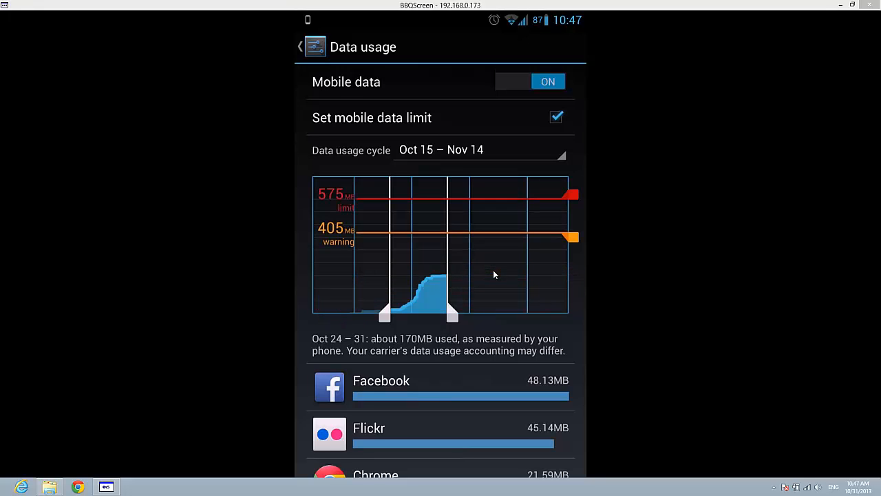
pyautogui.moveTo(571, 194); pyautogui.dragTo(572, 208)
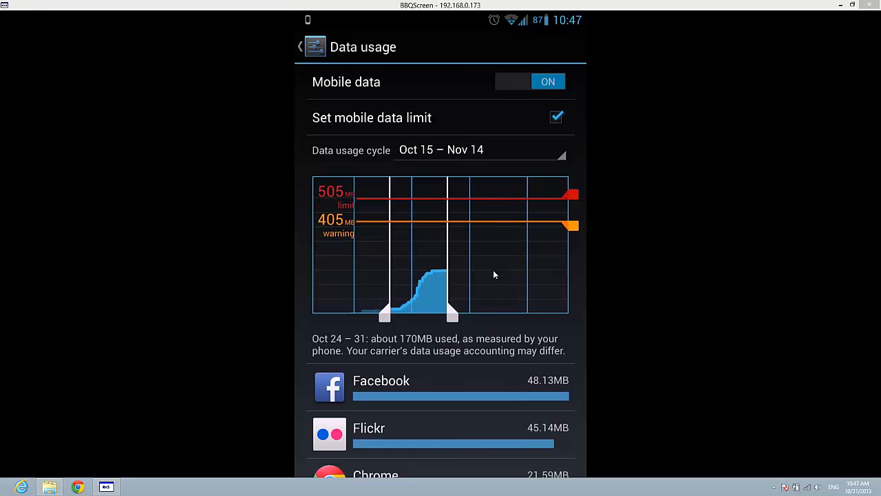
pyautogui.moveTo(575, 193); pyautogui.dragTo(575, 202)
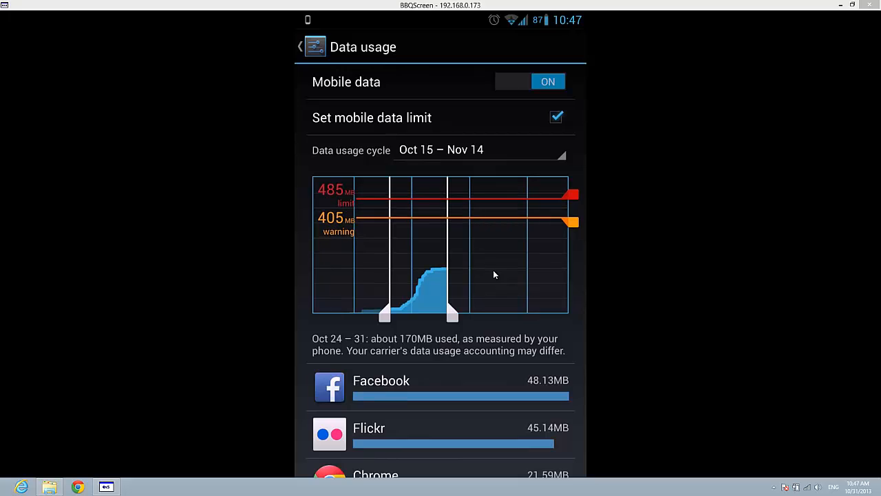